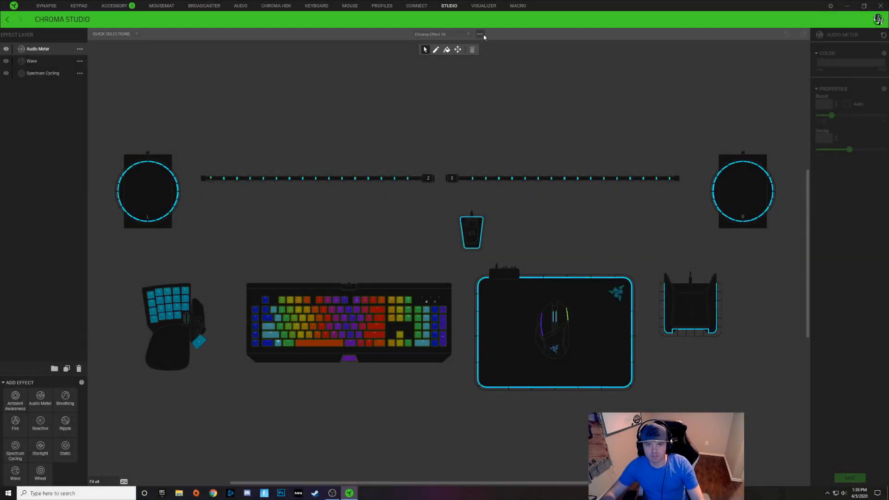
Create a new Chroma effect, Chroma Effect 17, from the effect name menu.
{"action": "left_click", "coordinate": [480, 33]}
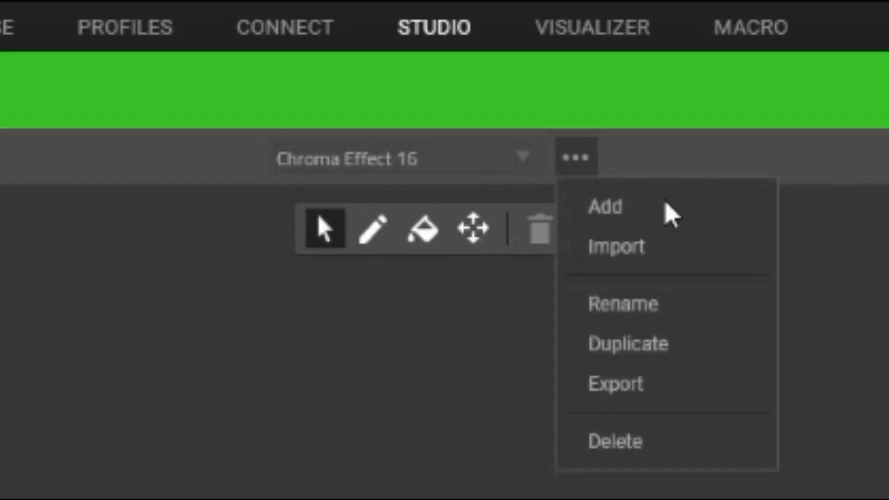
{"action": "left_click", "coordinate": [605, 207]}
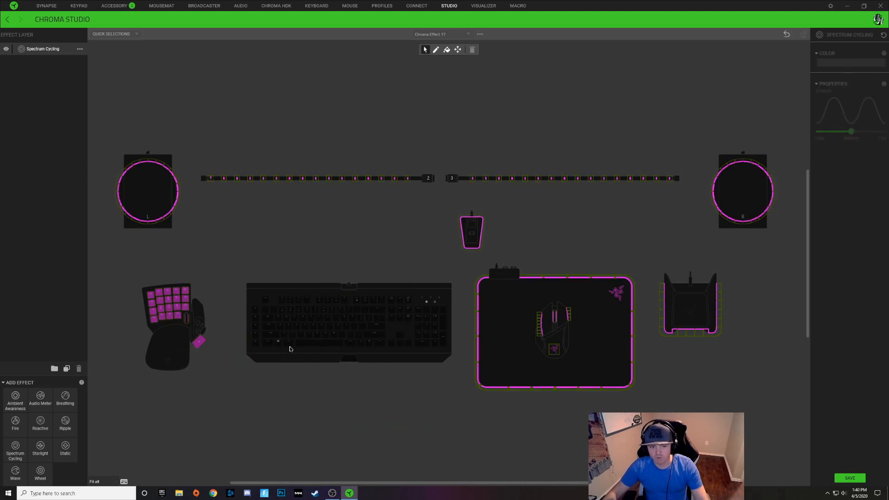
{"action": "left_click_drag", "start_coordinate": [252, 295], "coordinate": [343, 349]}
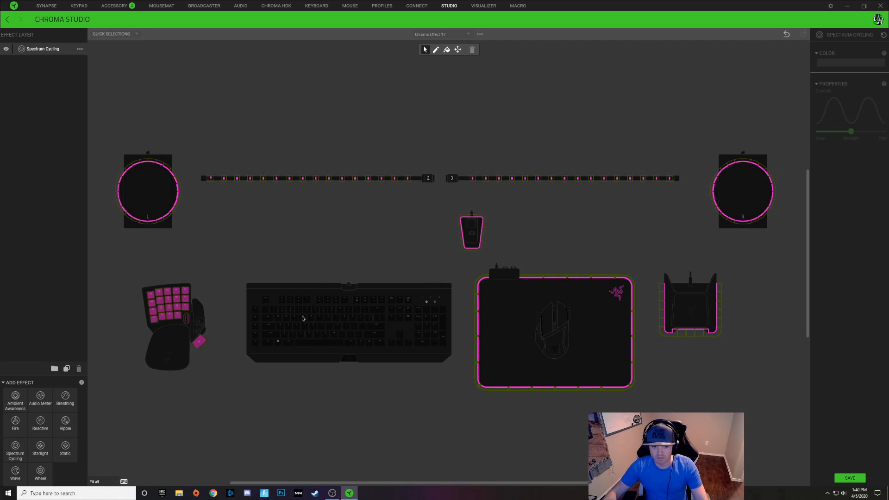
{"action": "mouse_move", "coordinate": [578, 233]}
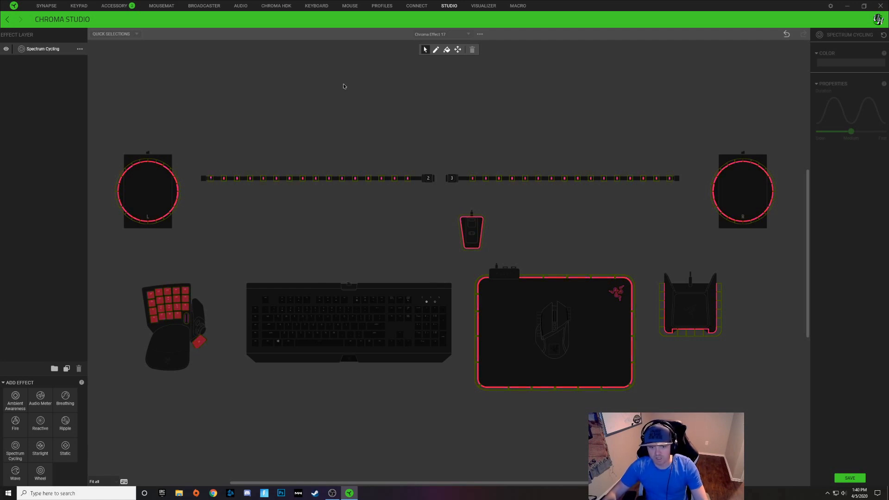
{"action": "mouse_move", "coordinate": [687, 248]}
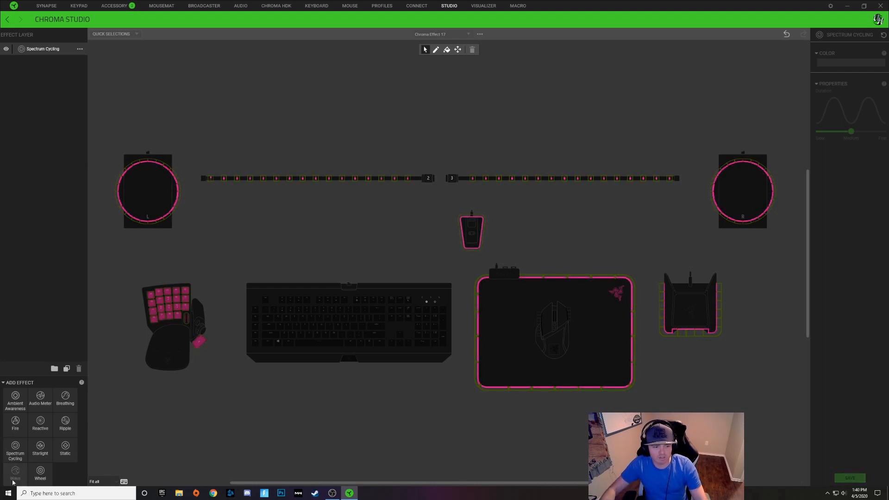
Add a Wave layer above Spectrum Cycling and give it the rainbow colour pattern.
{"action": "left_click", "coordinate": [17, 471]}
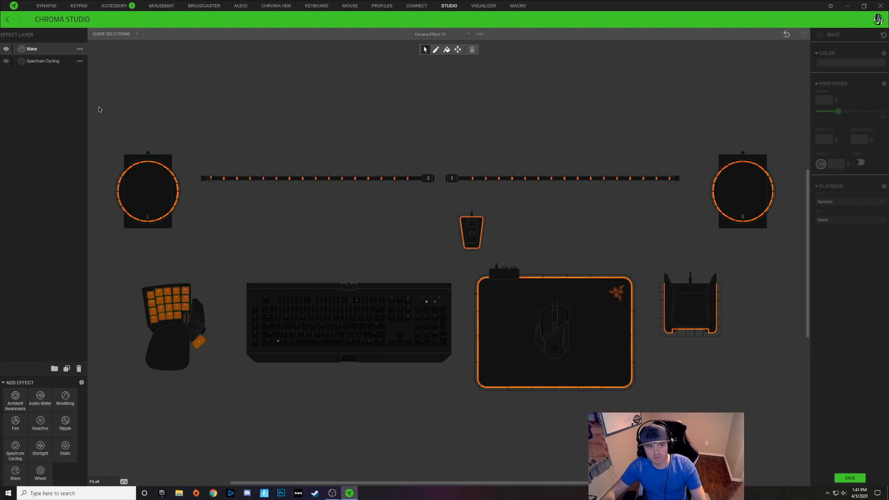
{"action": "left_click", "coordinate": [31, 48]}
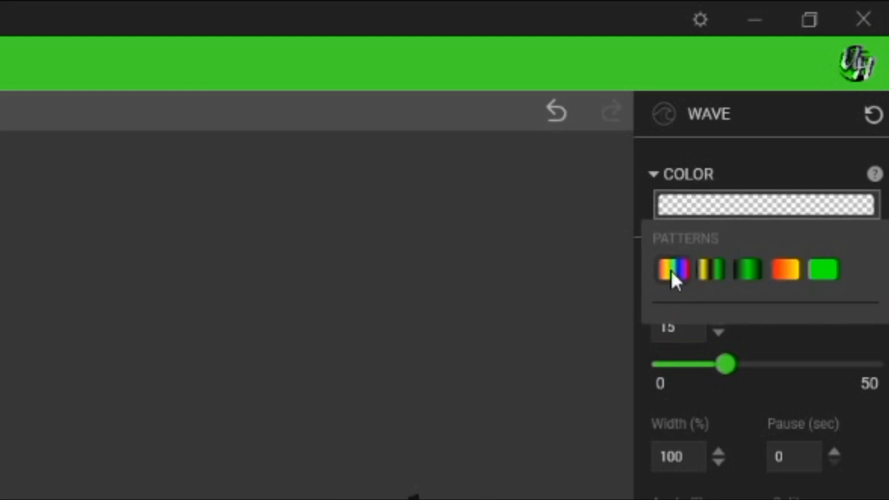
{"action": "left_click", "coordinate": [674, 272]}
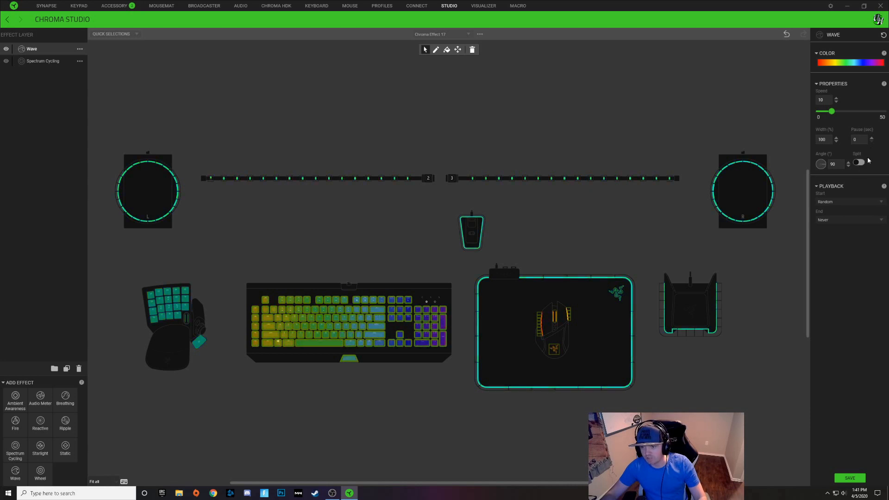
Enable Split on the rainbow Wave so it runs in two directions.
{"action": "left_click", "coordinate": [863, 161]}
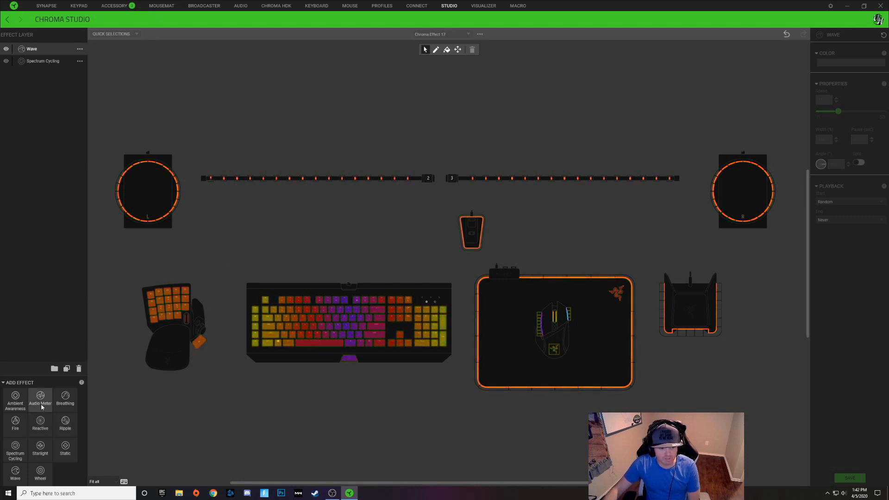
Add an Audio Meter layer and settle its decay at 0.9 after trying 2 and 0.1.
{"action": "left_click", "coordinate": [40, 398]}
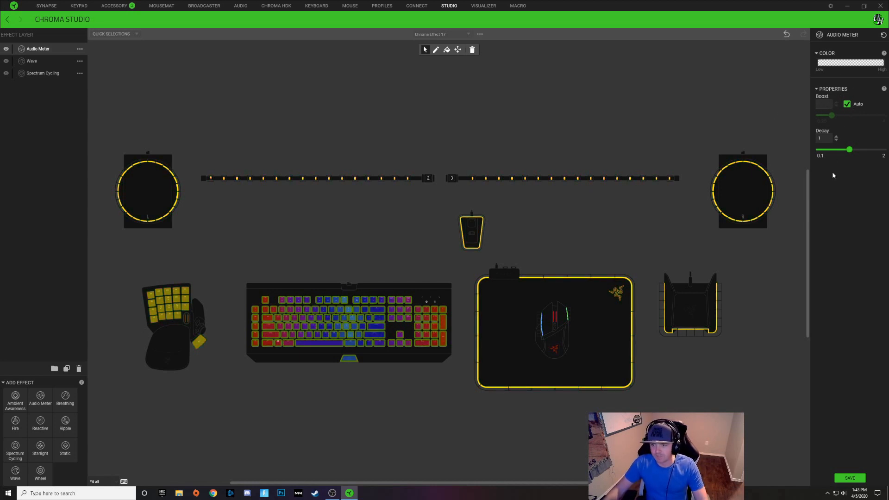
{"action": "left_click_drag", "start_coordinate": [850, 150], "coordinate": [882, 149]}
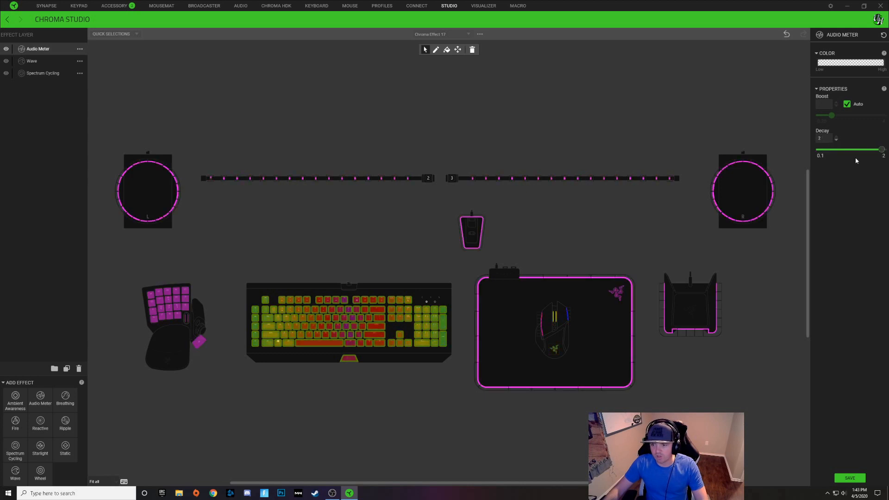
{"action": "left_click_drag", "start_coordinate": [881, 149], "coordinate": [820, 149]}
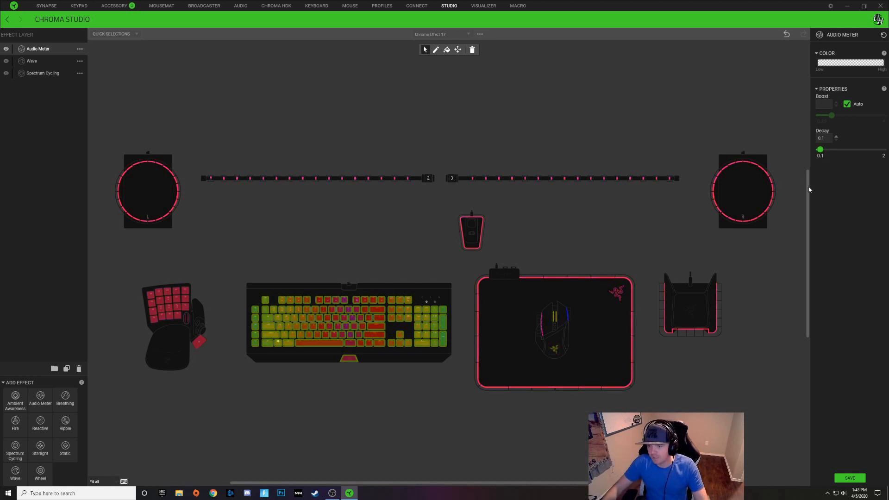
{"action": "left_click_drag", "start_coordinate": [820, 149], "coordinate": [845, 149]}
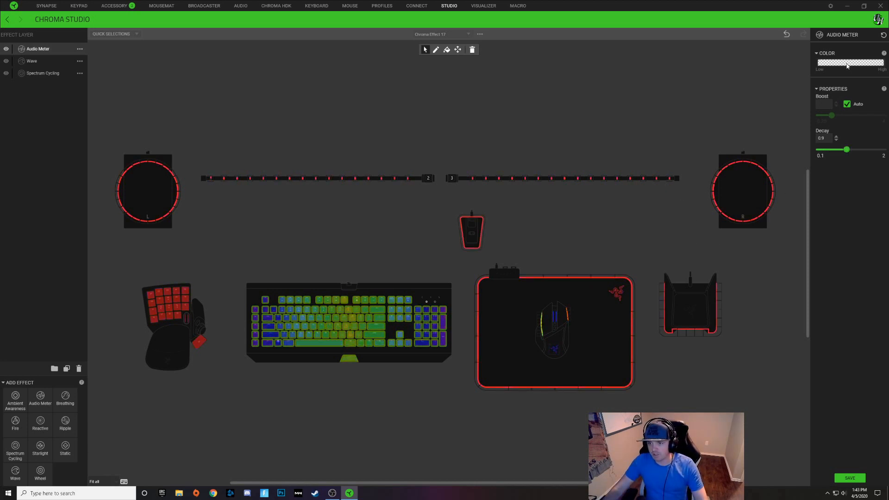
Edit the Audio Meter gradient and set a colour stop to green (00FF00).
{"action": "left_click", "coordinate": [851, 63]}
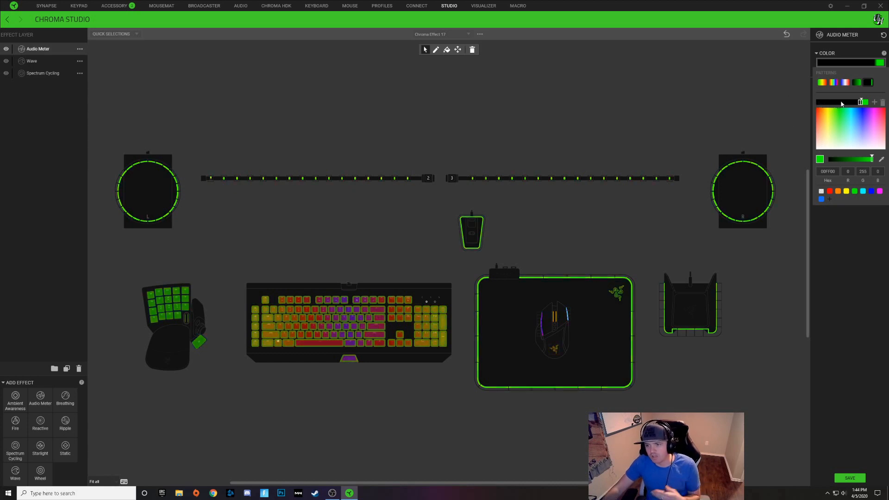
{"action": "left_click", "coordinate": [863, 101]}
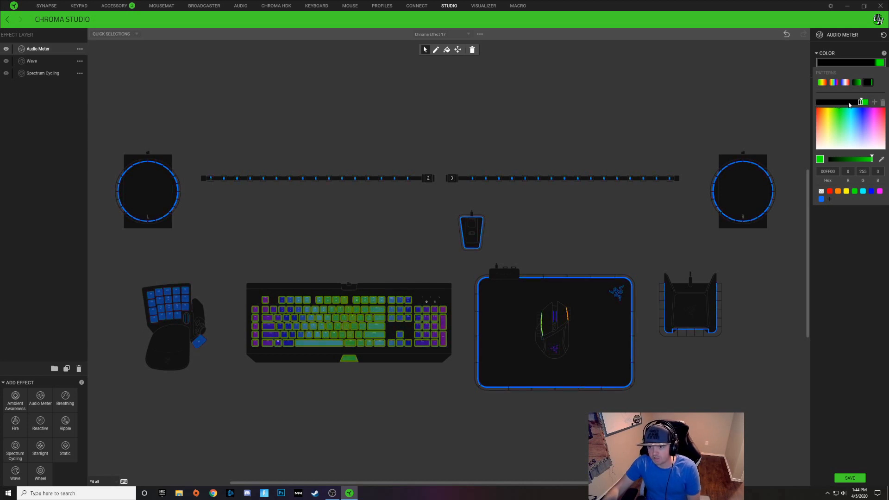
Make the bright end stop of the Audio Meter gradient white.
{"action": "left_click", "coordinate": [859, 102]}
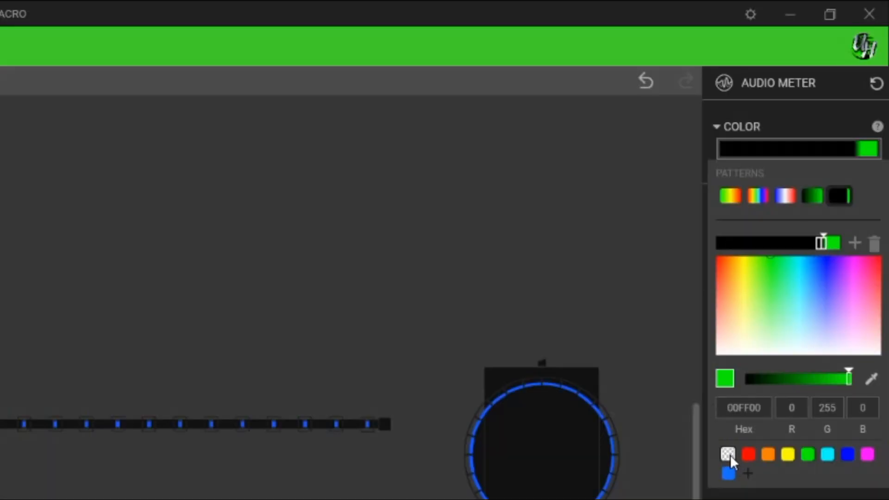
{"action": "left_click", "coordinate": [728, 458]}
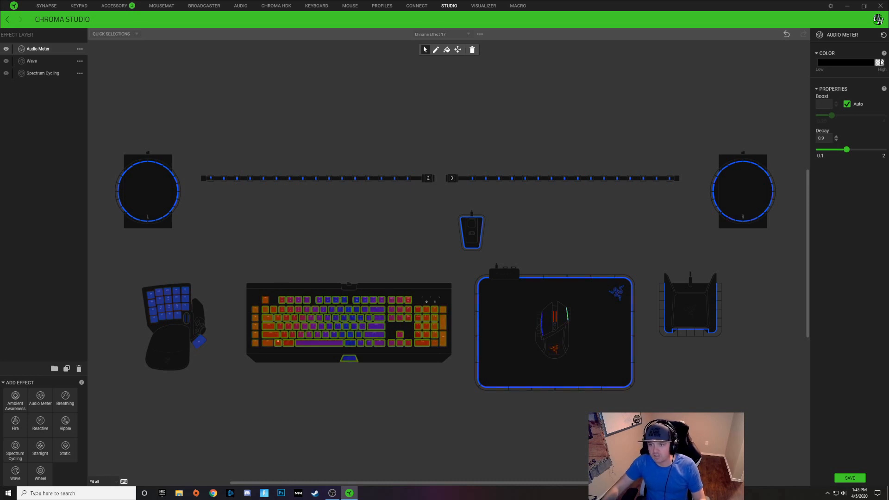
{"action": "left_click", "coordinate": [878, 61]}
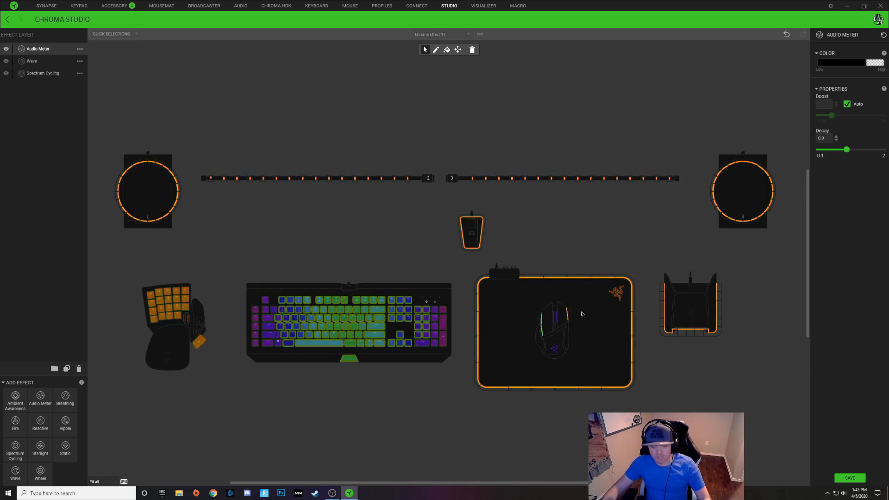
{"action": "left_click", "coordinate": [873, 63]}
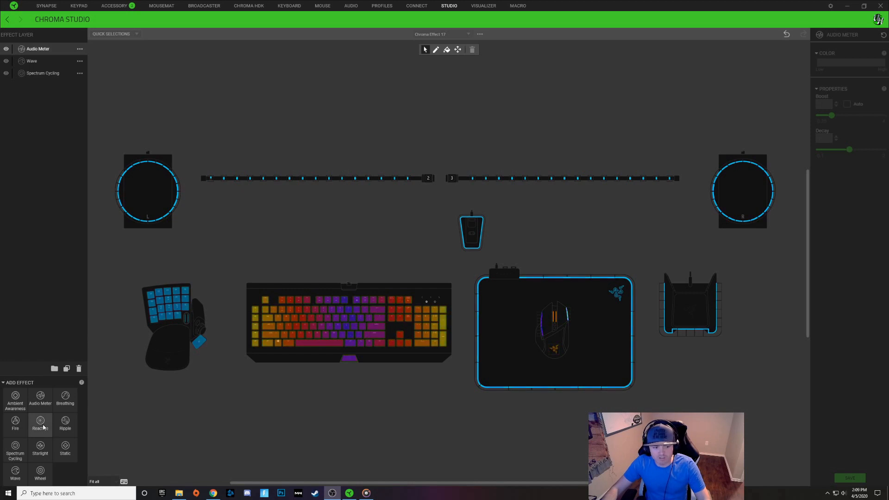
Add a white Reactive layer on top with its duration set to Slow.
{"action": "left_click", "coordinate": [39, 424]}
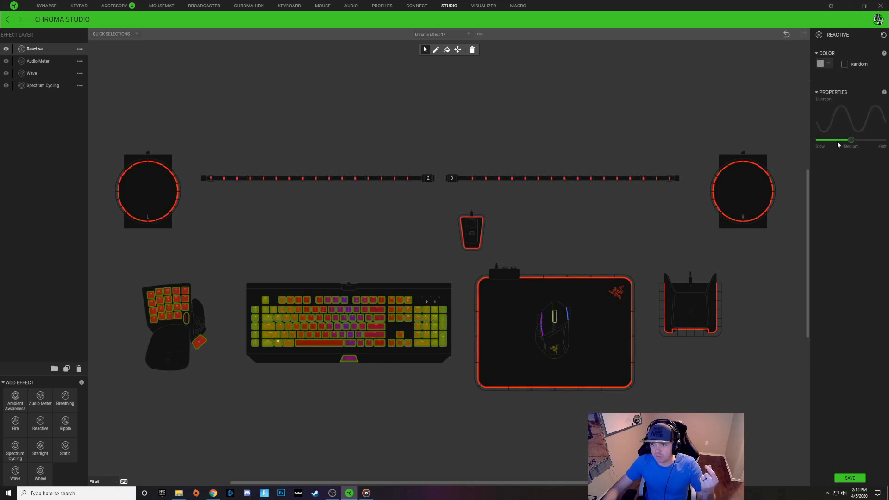
{"action": "left_click_drag", "start_coordinate": [850, 140], "coordinate": [819, 140]}
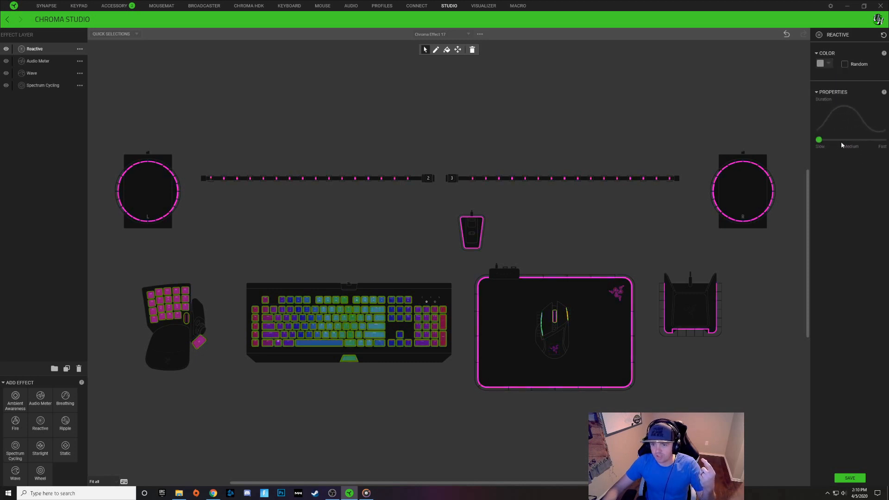